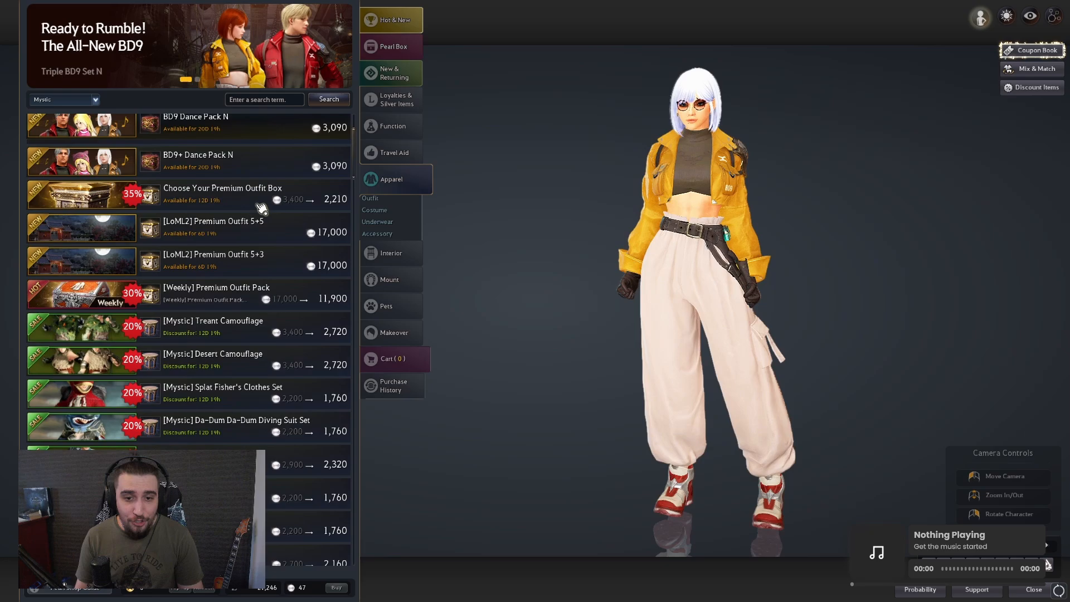
Browse the Summer Dancing Queen Pack news post and scroll through its pack contents
{"action": "scroll", "scroll_direction": "down", "scroll_amount": 3}
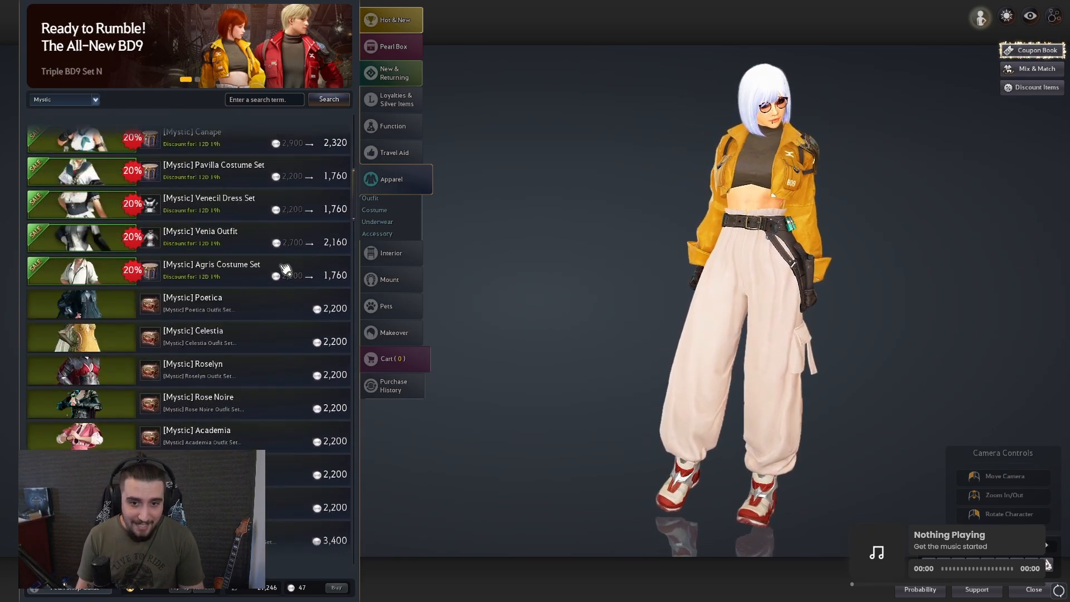
{"action": "scroll", "scroll_direction": "down", "scroll_amount": 3}
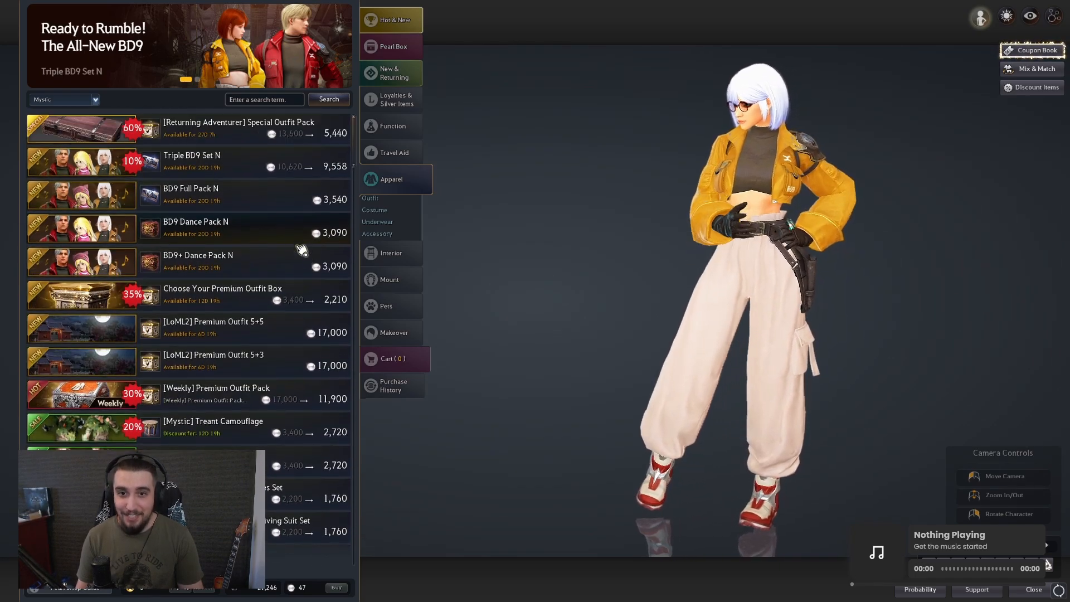
{"action": "left_click", "coordinate": [190, 194]}
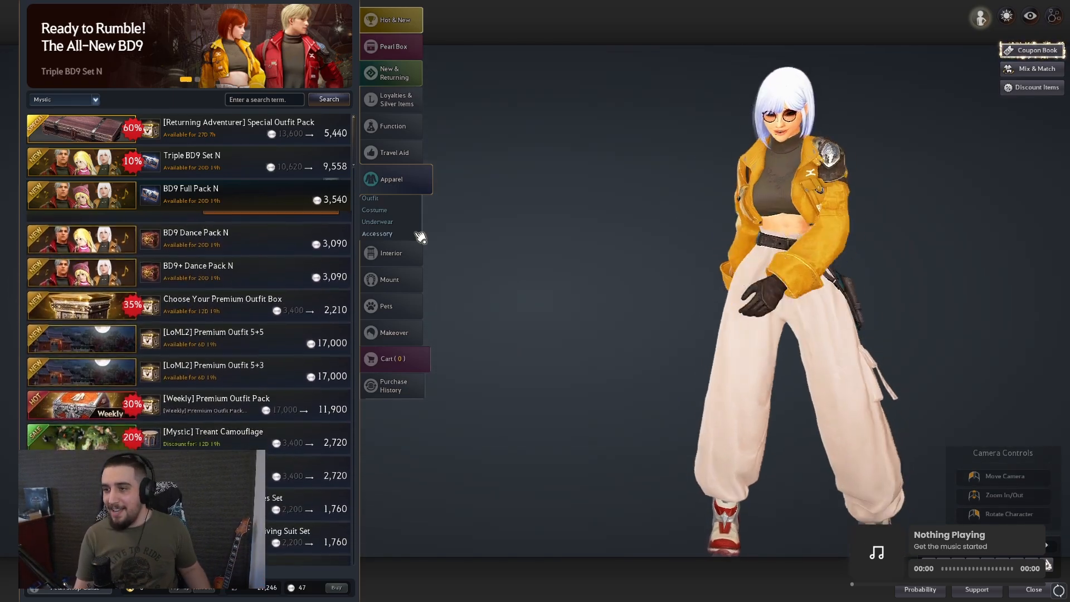
{"action": "left_click", "coordinate": [195, 231]}
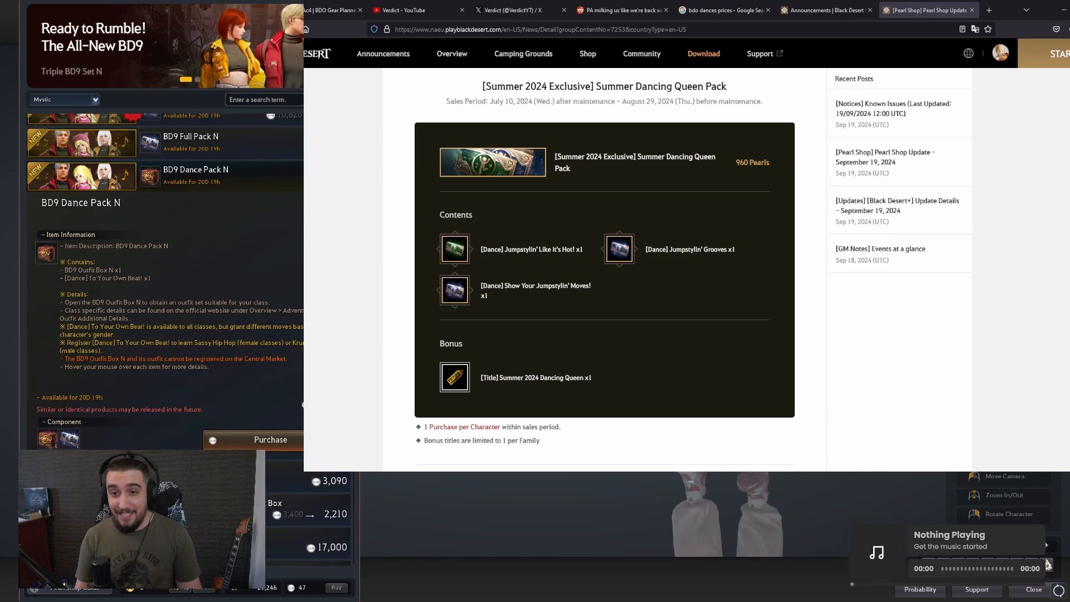
{"action": "scroll", "scroll_direction": "down", "scroll_amount": 3}
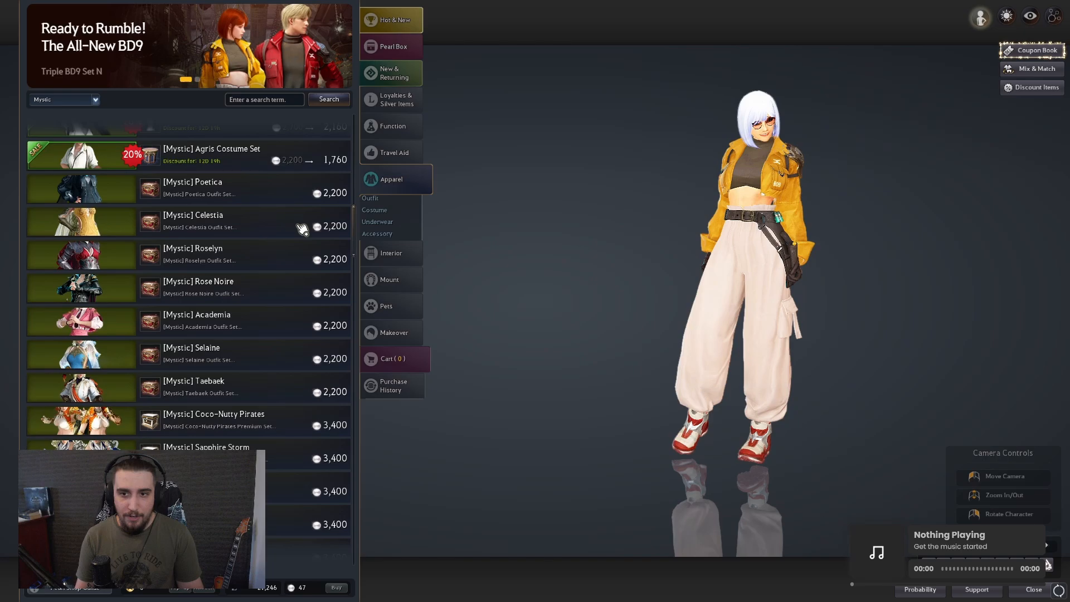
Scroll the Apparel list down through the Mystic outfit sets like Poetica and Celestia
{"action": "scroll", "scroll_direction": "down", "scroll_amount": 3}
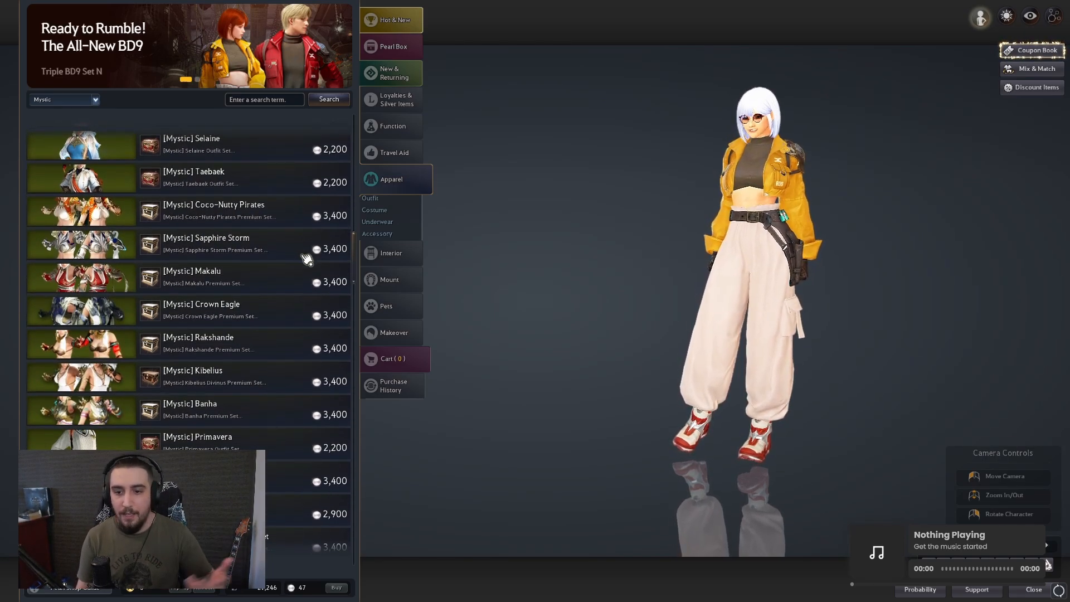
{"action": "scroll", "scroll_direction": "down", "scroll_amount": 3}
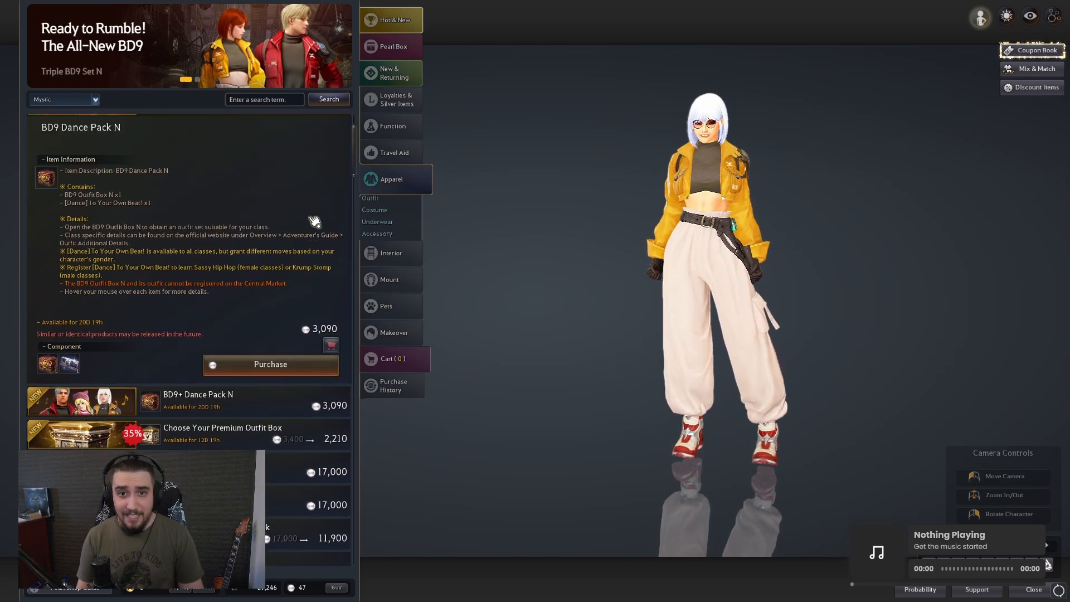
{"action": "scroll", "scroll_direction": "down", "scroll_amount": 3}
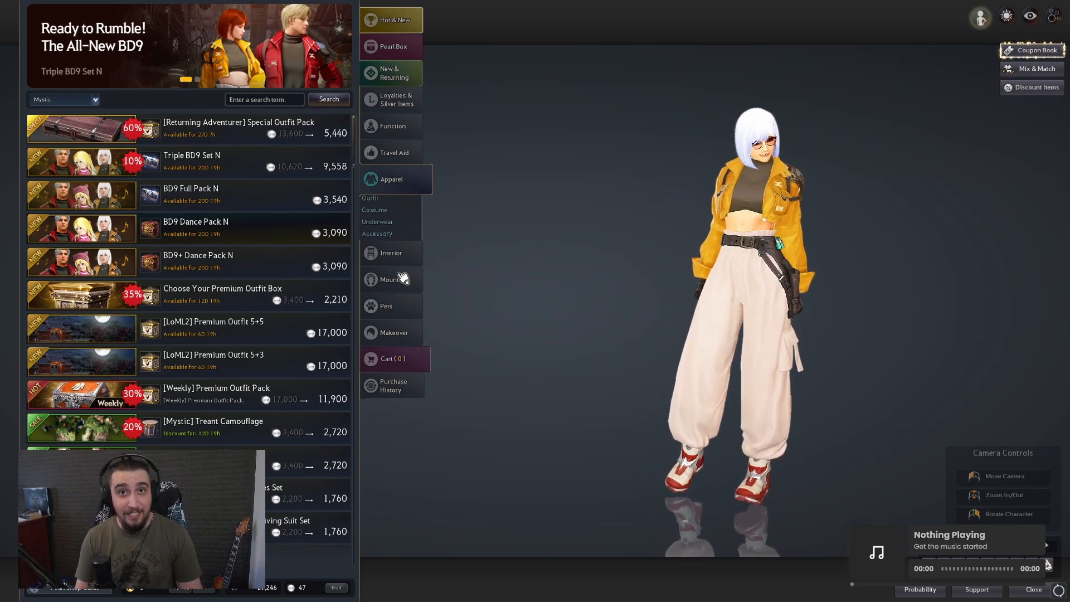
{"action": "left_click", "coordinate": [197, 220]}
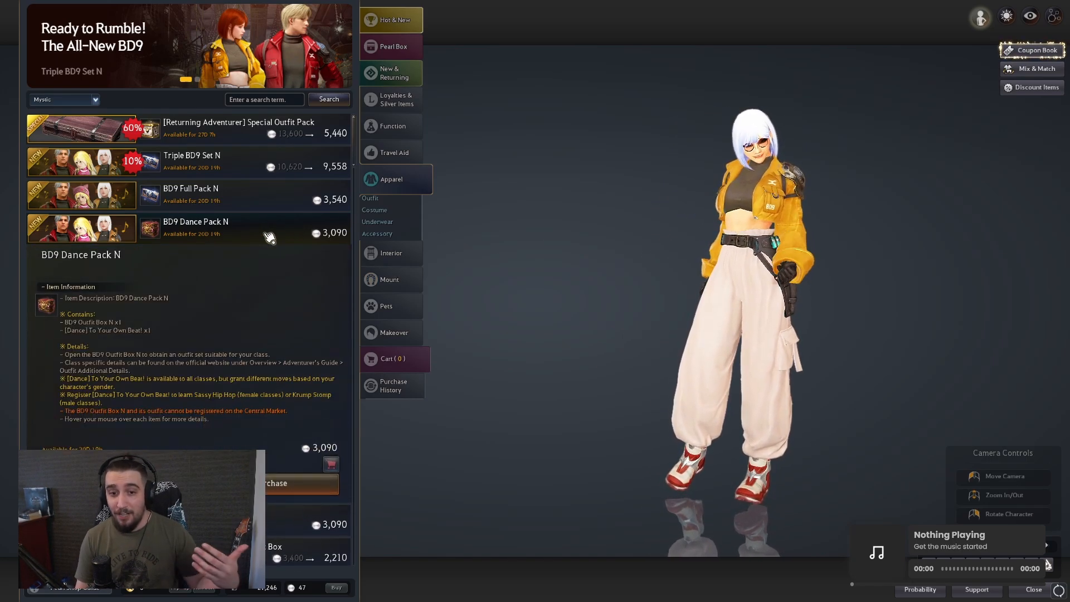